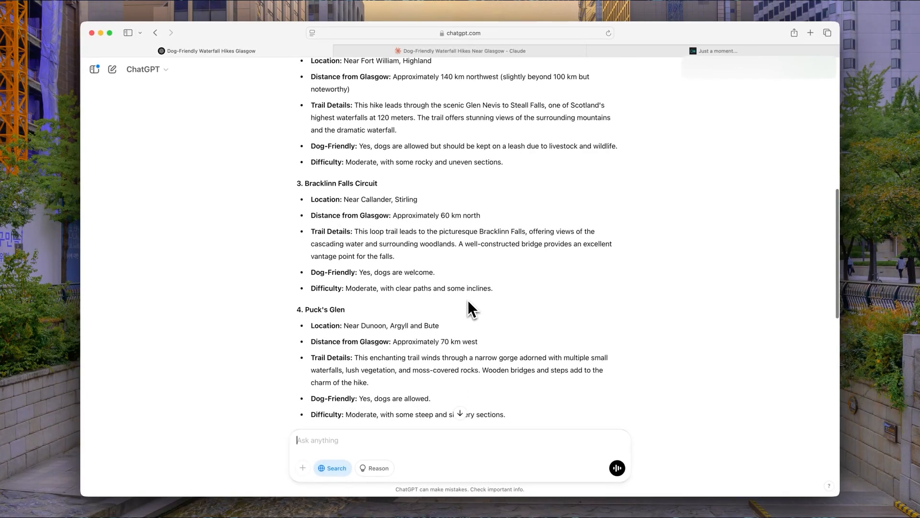
scroll(down, 3)
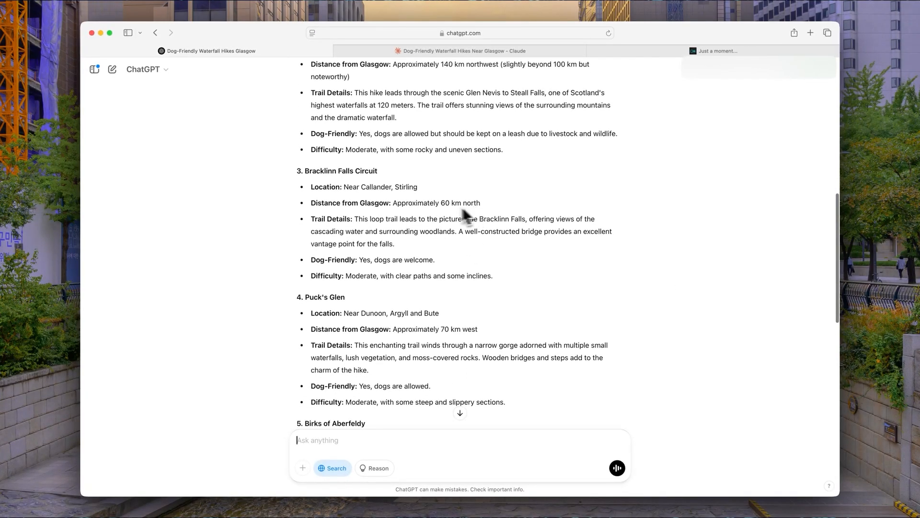
scroll(down, 3)
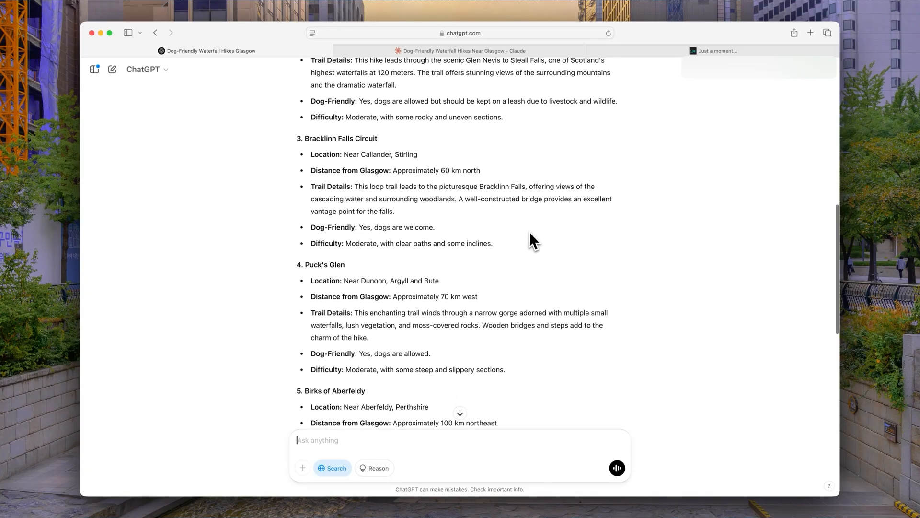